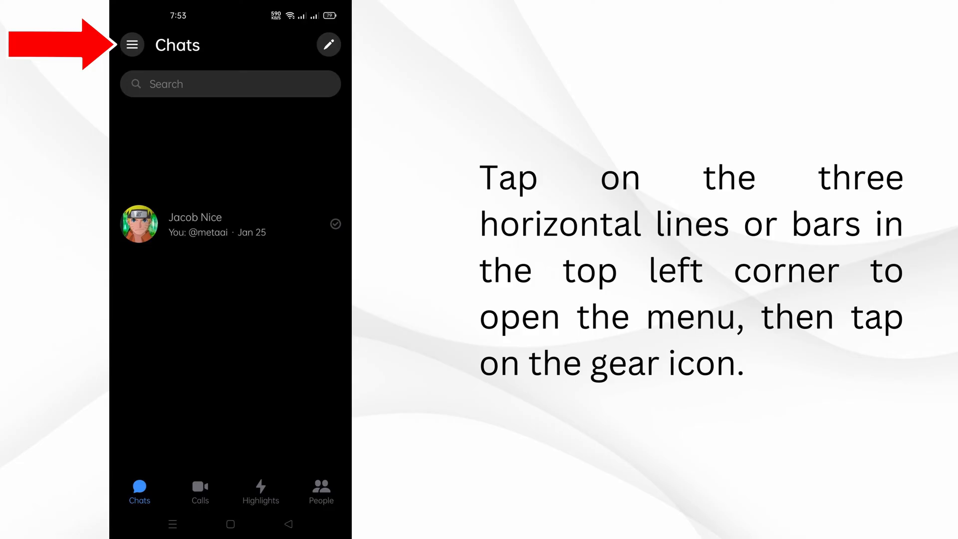
Reach Messenger's settings page through the side menu's gear icon
{"action": "left_click", "coordinate": [133, 45]}
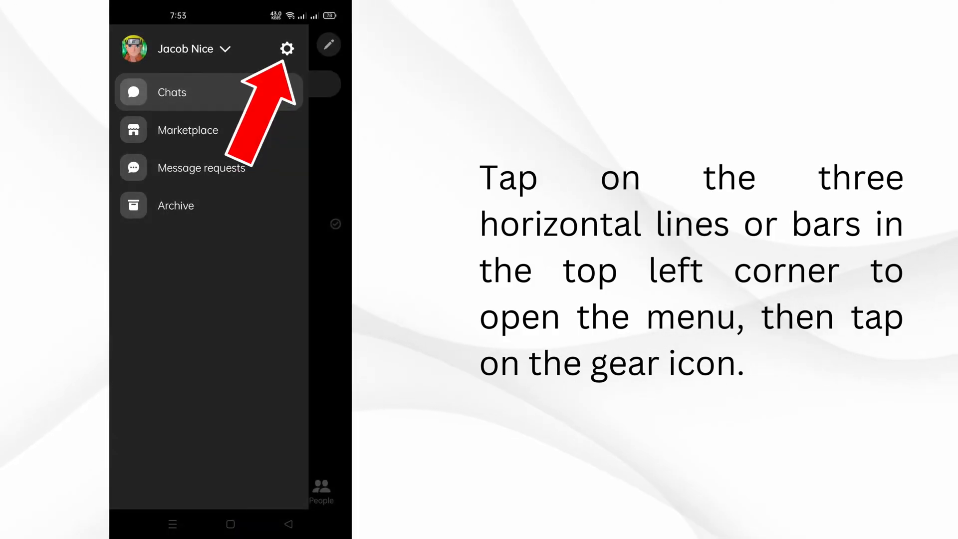
{"action": "left_click", "coordinate": [288, 48]}
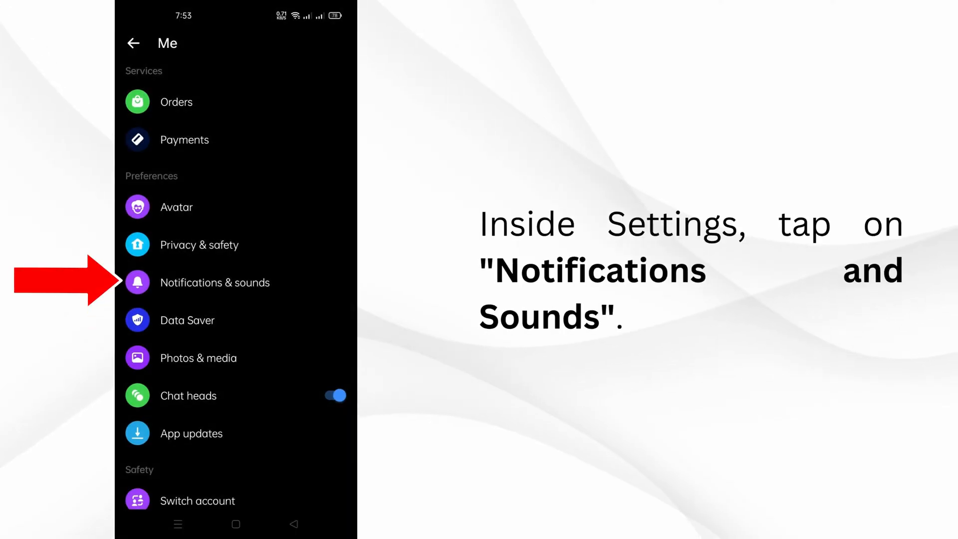
View the 'Notifications & sounds' preferences, then return to the phone's home screen
{"action": "left_click", "coordinate": [215, 282]}
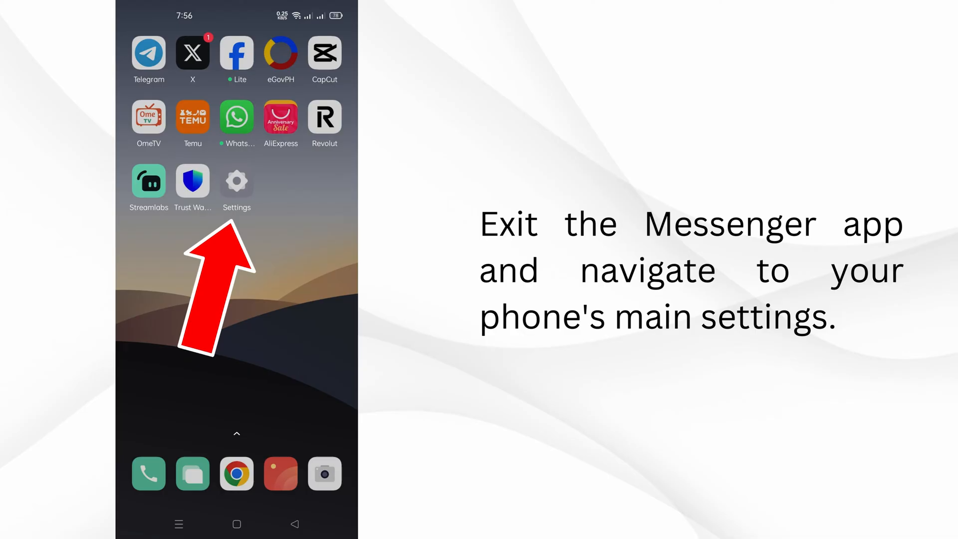
Reach Messenger's app info page via system Settings > App management > App list
{"action": "left_click", "coordinate": [236, 182]}
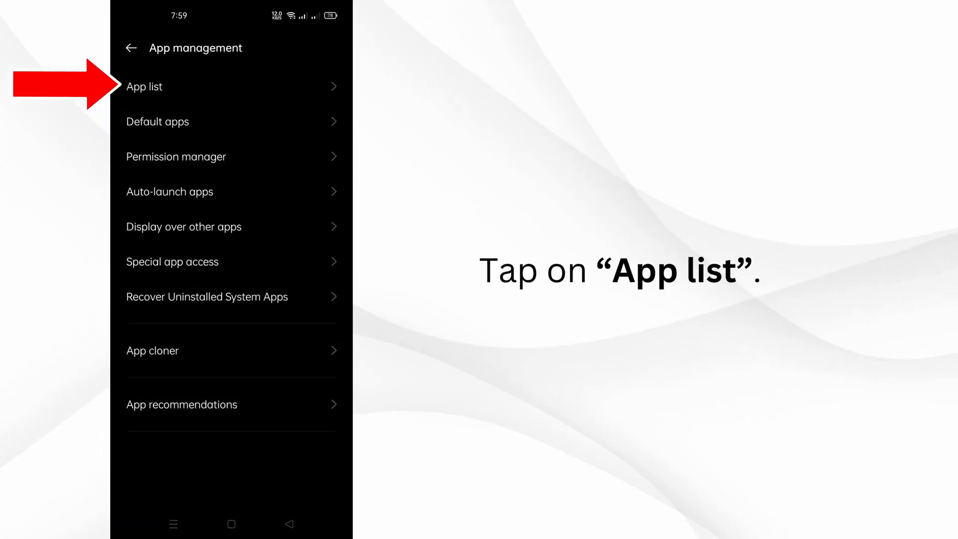
{"action": "left_click", "coordinate": [144, 86]}
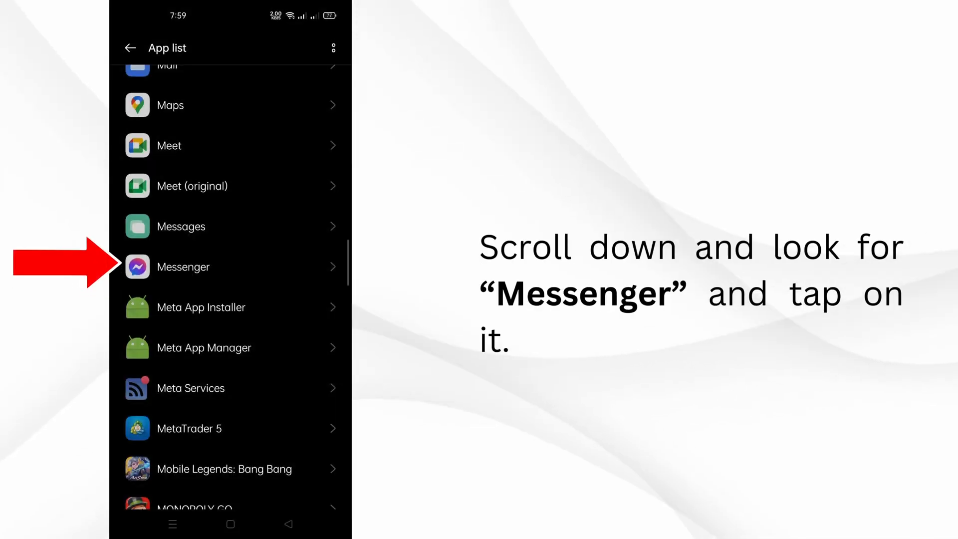
{"action": "left_click", "coordinate": [183, 267]}
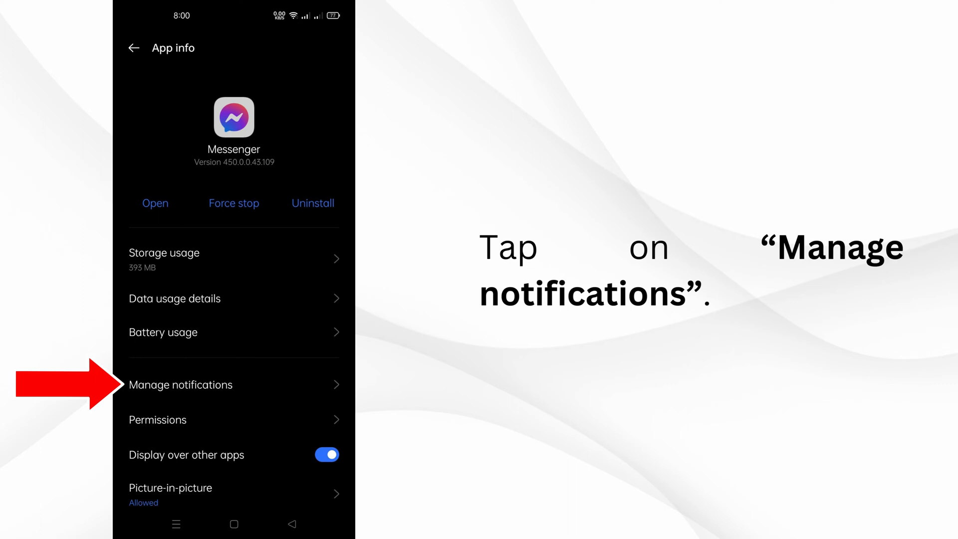
Review 'Manage notifications', then show Storage usage with 393 MB total and 8.4 MB cache
{"action": "left_click", "coordinate": [181, 385]}
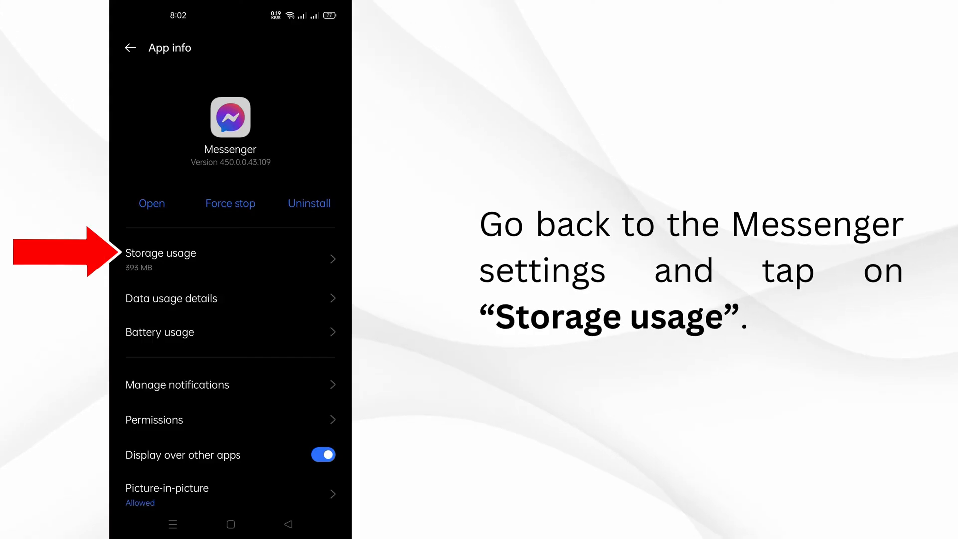
{"action": "left_click", "coordinate": [160, 253]}
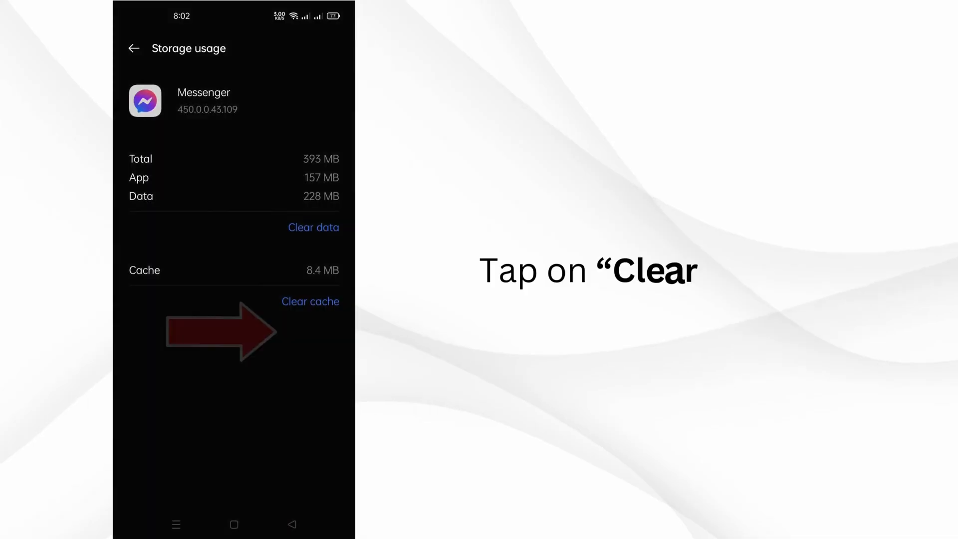